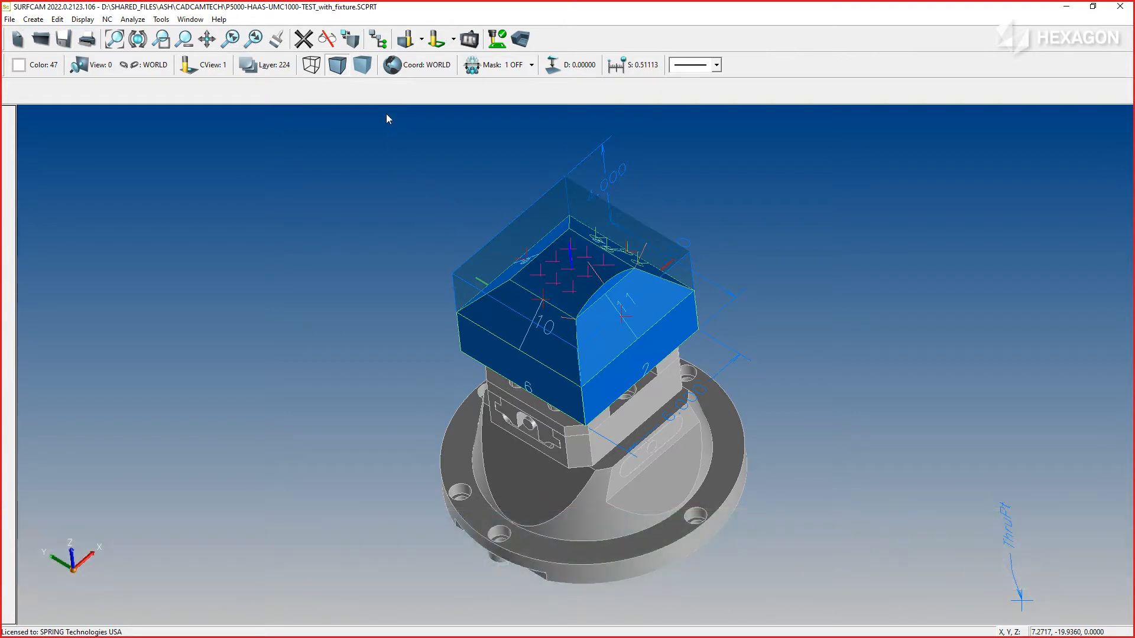
Show the HAAS-UMC1000 operations OP1–OP5 with the P5000-HAAS-UMC1000 and NCSimul post selected.
{"action": "left_click", "coordinate": [377, 40]}
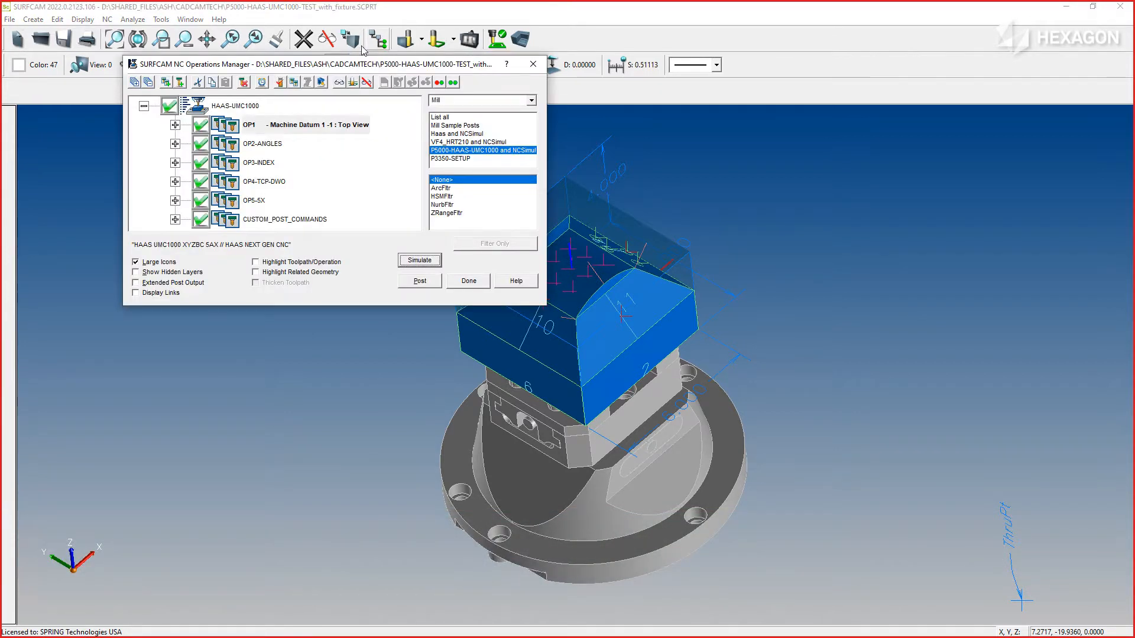
{"action": "left_click", "coordinate": [319, 124]}
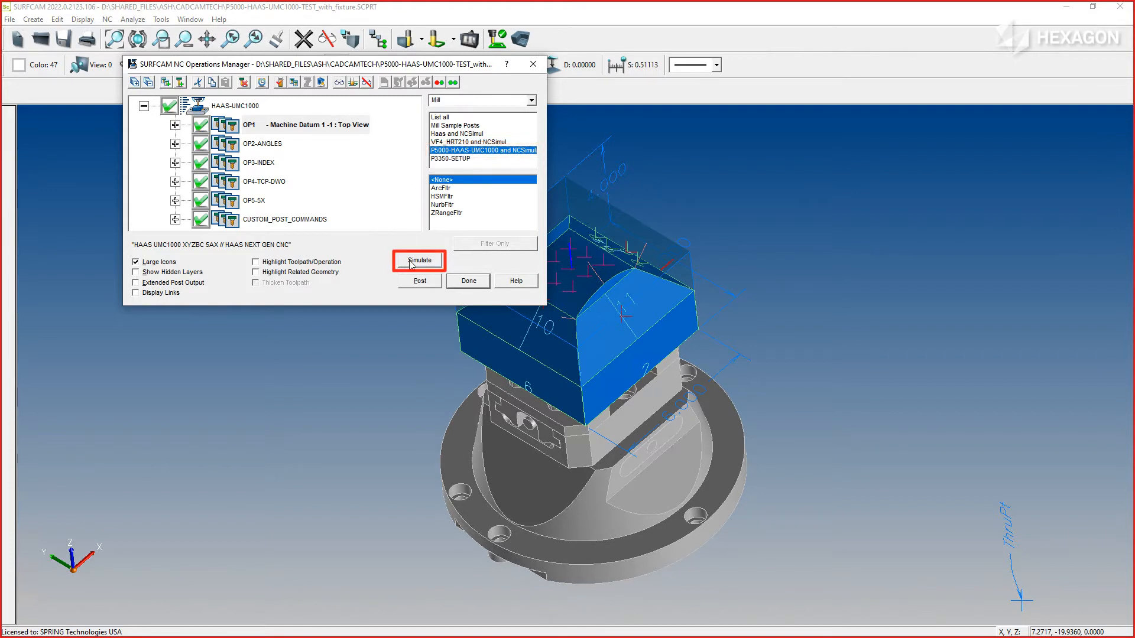
{"action": "left_click", "coordinate": [419, 260]}
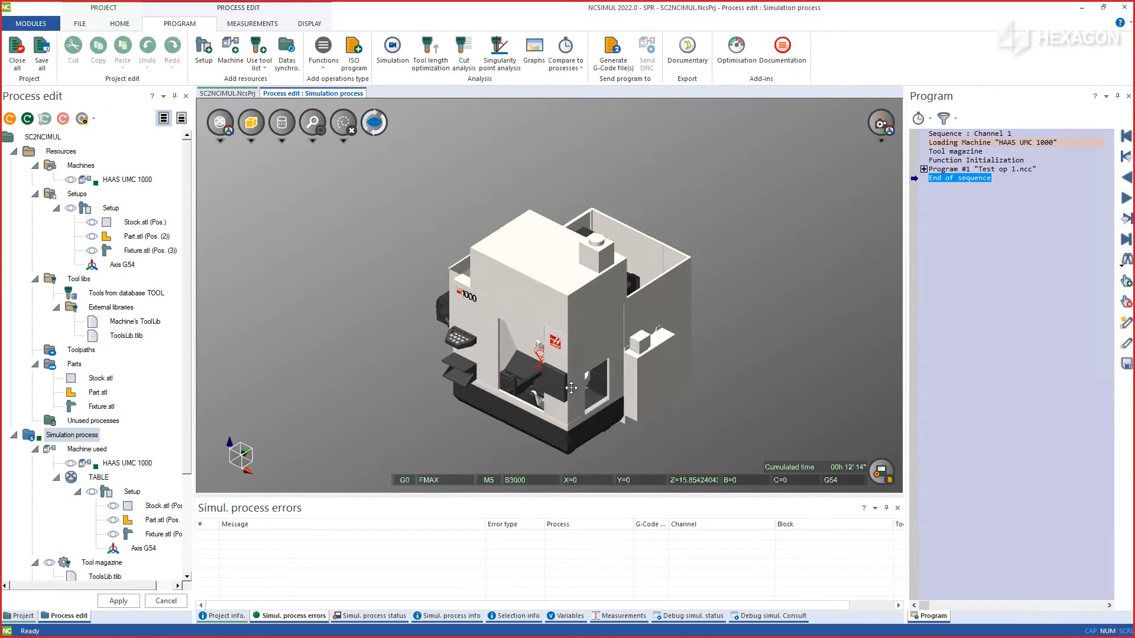
Expand Program #1 to list the Test op 1.ncc G-code and start continuous simulation.
{"action": "scroll", "scroll_direction": "up", "scroll_amount": 3}
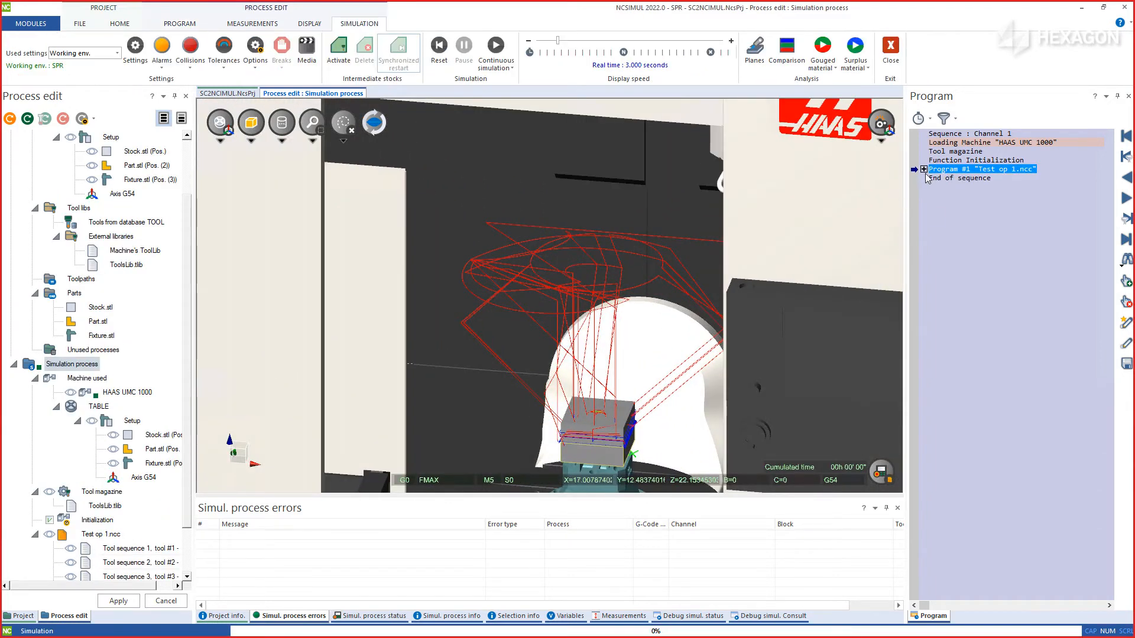
{"action": "left_click", "coordinate": [924, 168]}
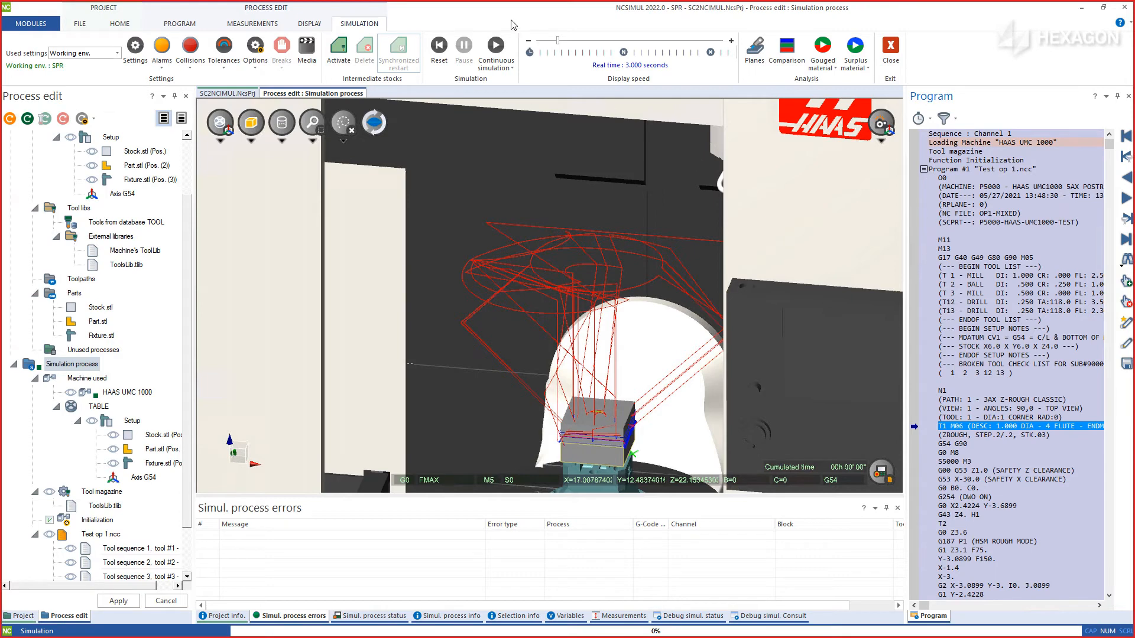
{"action": "left_click", "coordinate": [497, 45]}
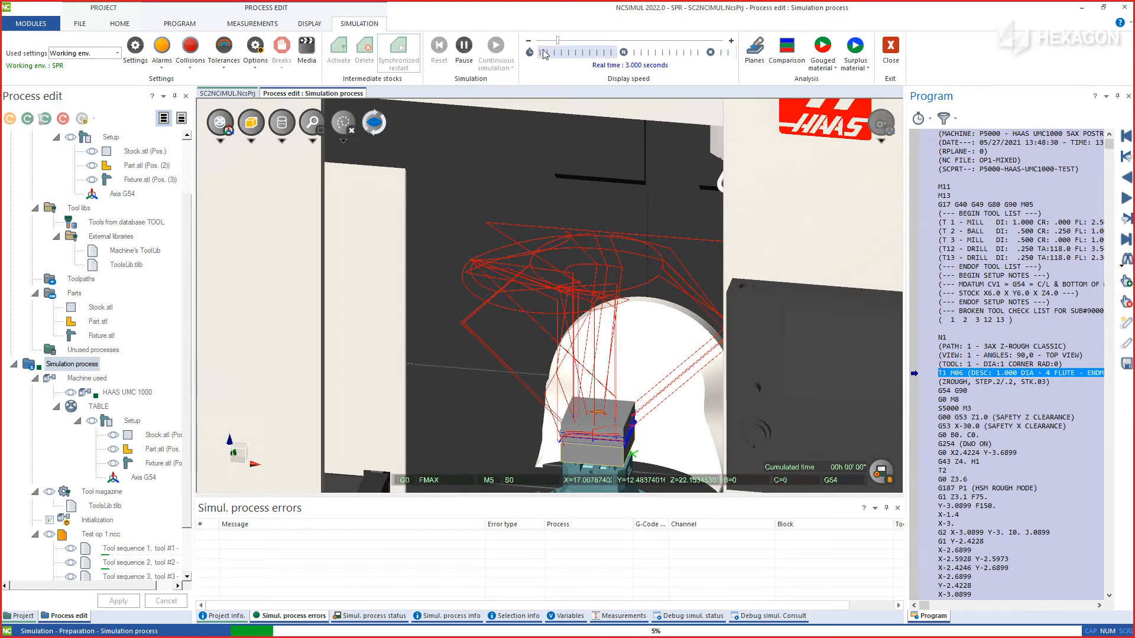